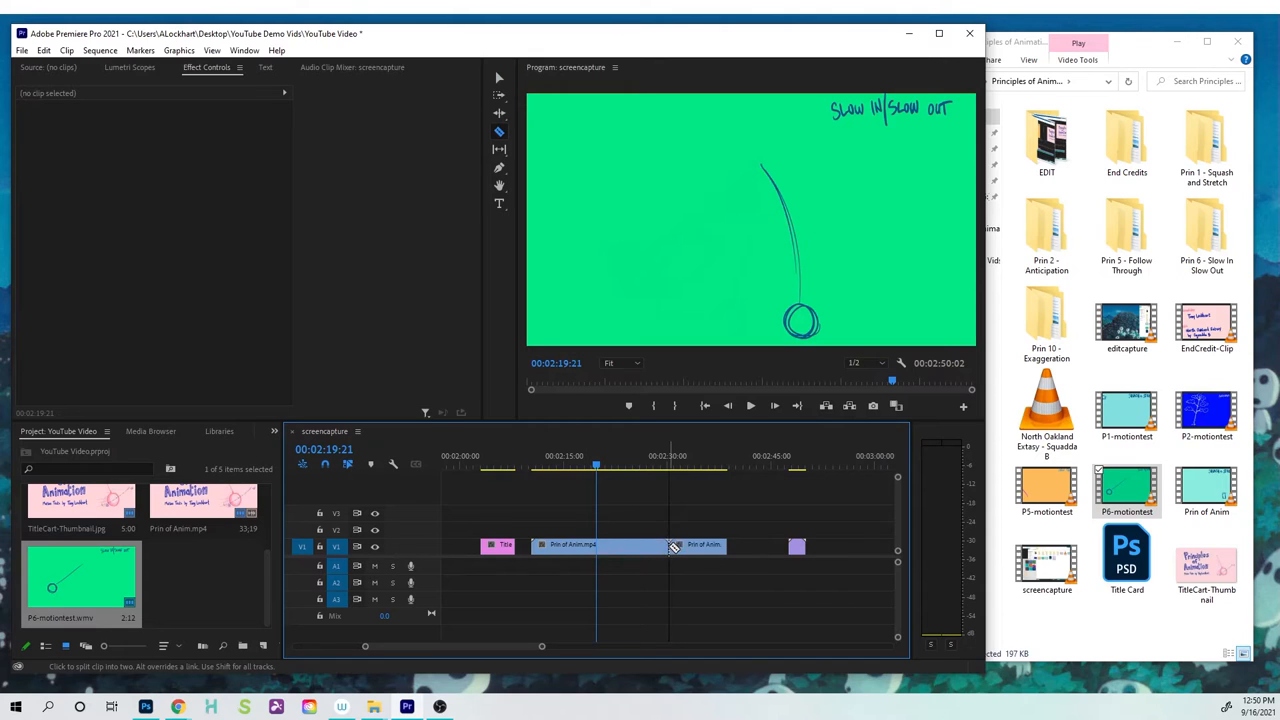
Step: Select the trailing piece of the split Prin of Anim clip and nudge it up a track
{"action": "left_click", "coordinate": [700, 545]}
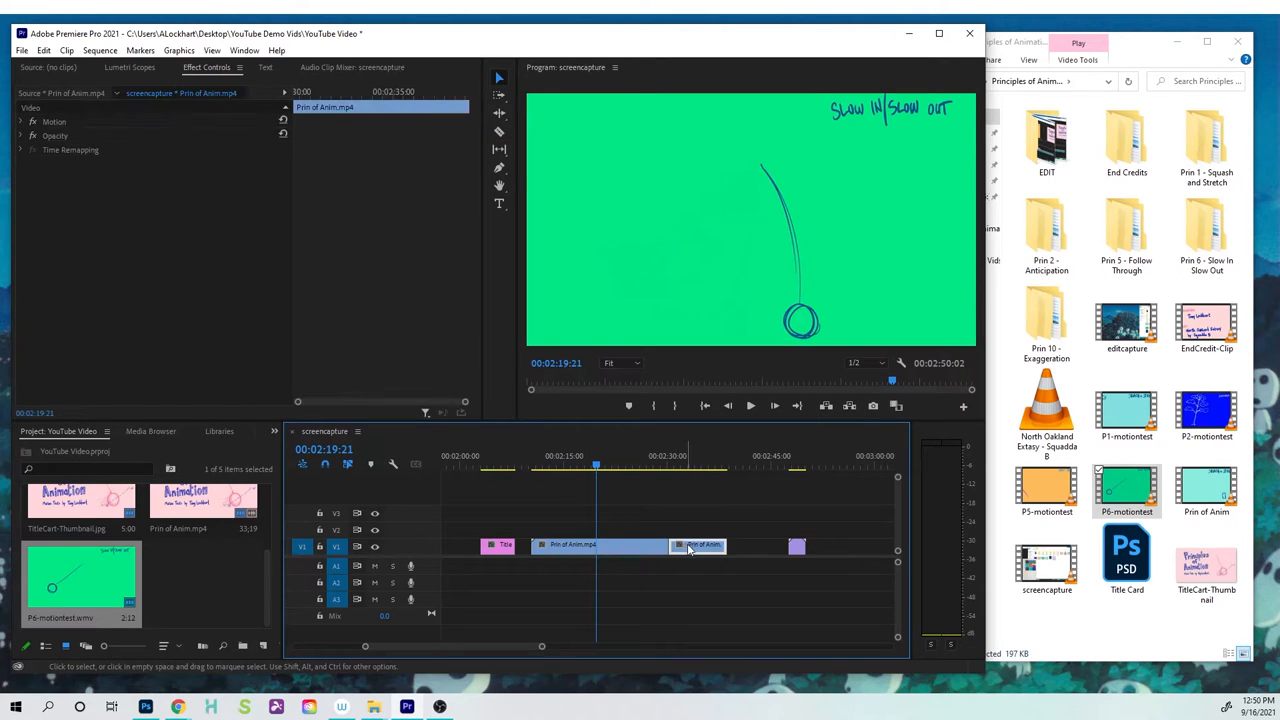
{"action": "left_click_drag", "start_coordinate": [700, 545], "coordinate": [700, 527]}
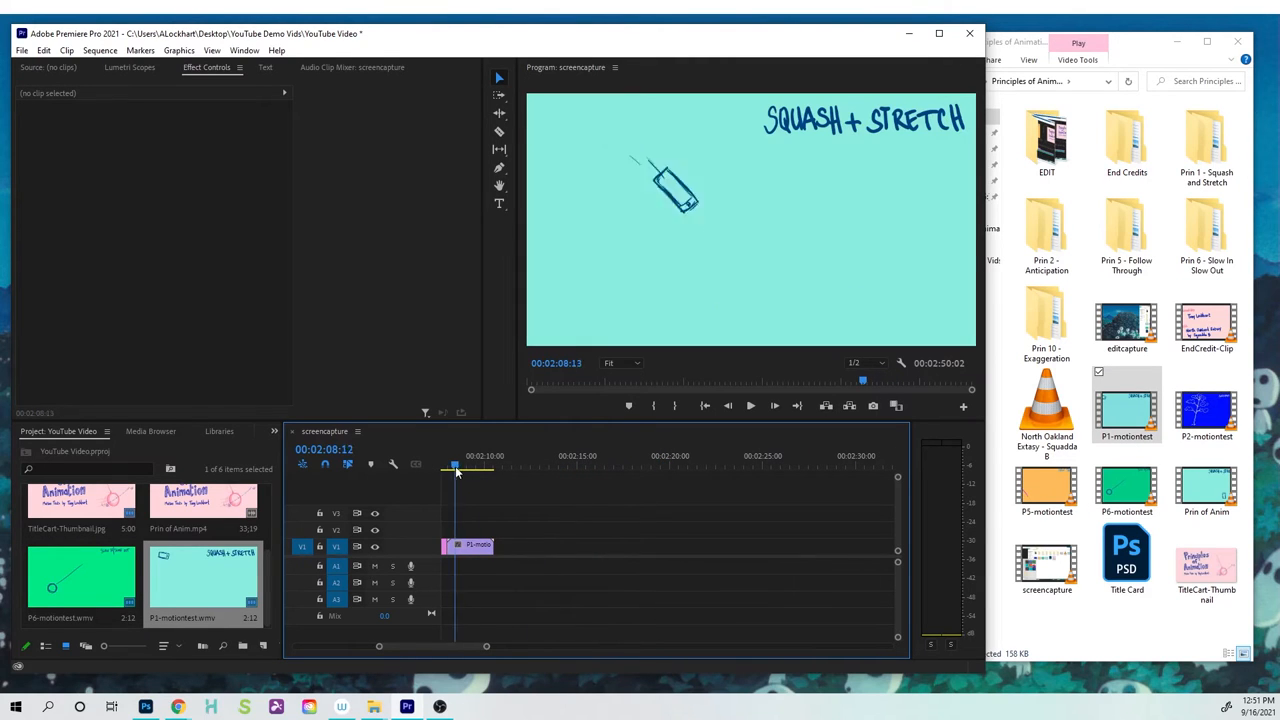
Step: Scrub the playhead to the end of the P1-motiontest clip on V1
{"action": "left_click_drag", "start_coordinate": [455, 467], "coordinate": [483, 467]}
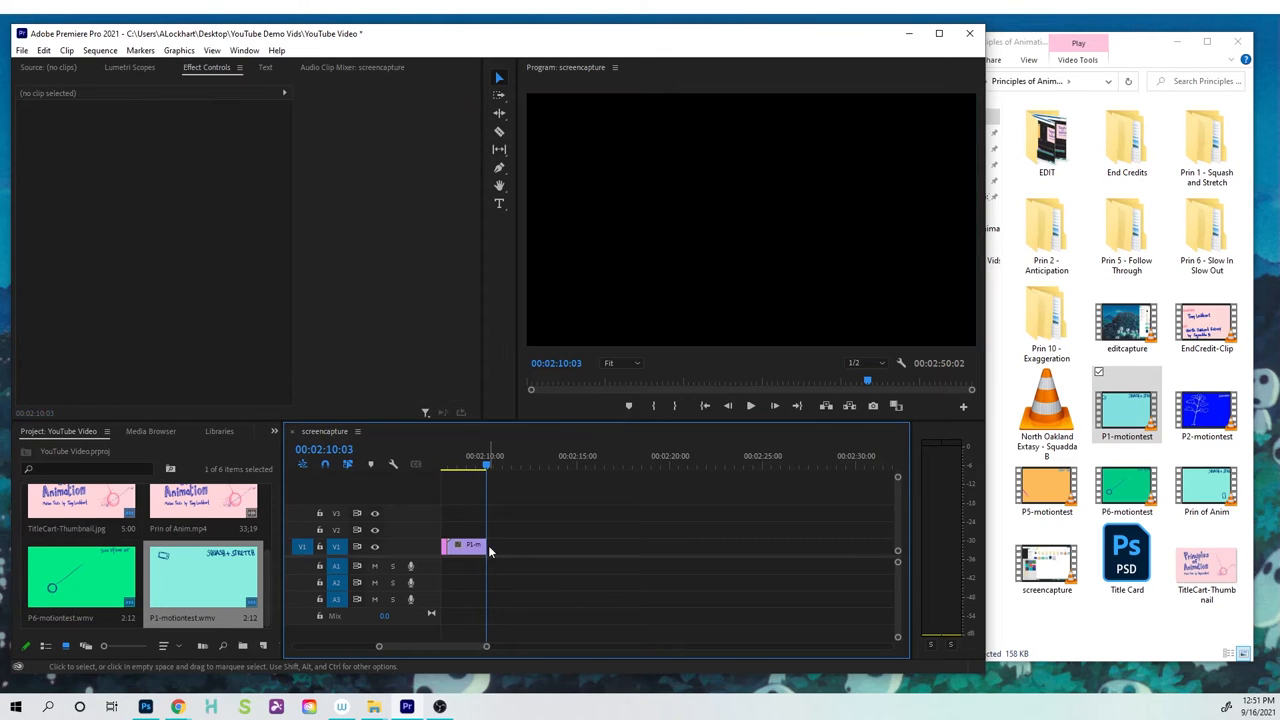
{"action": "left_click", "coordinate": [465, 546]}
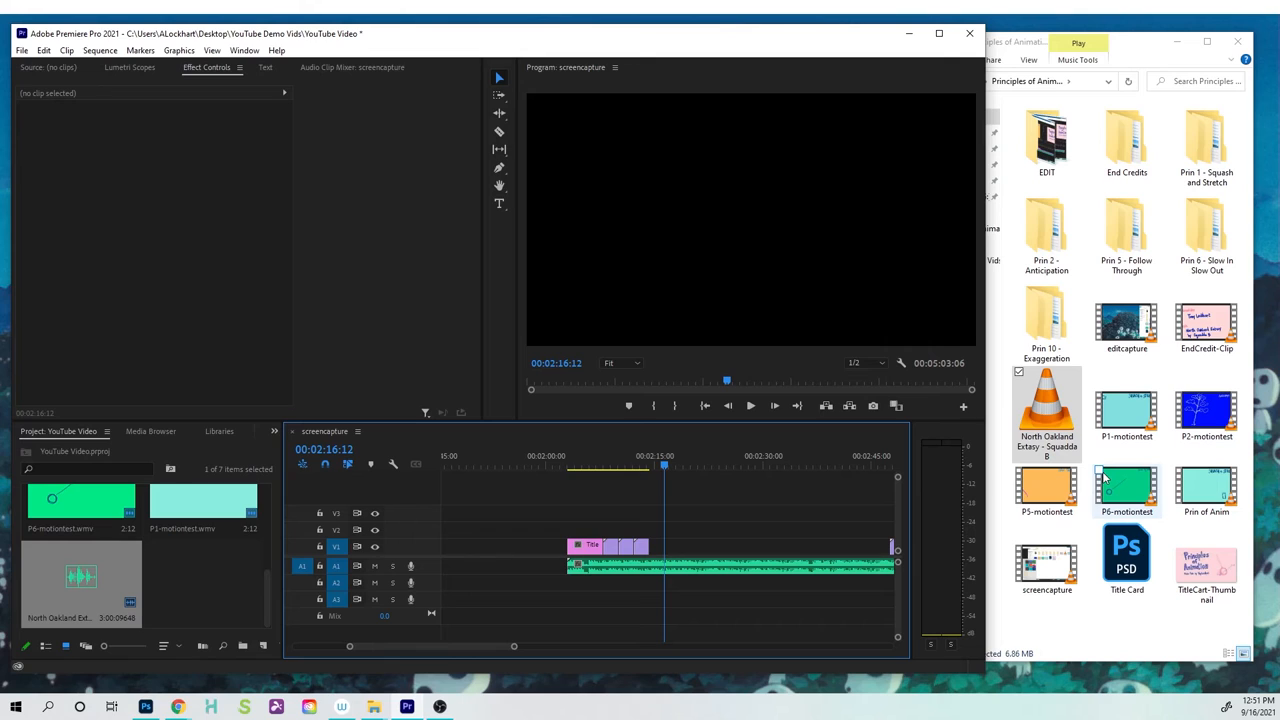
Step: Open the File menu to reach the export options
{"action": "left_click", "coordinate": [21, 50]}
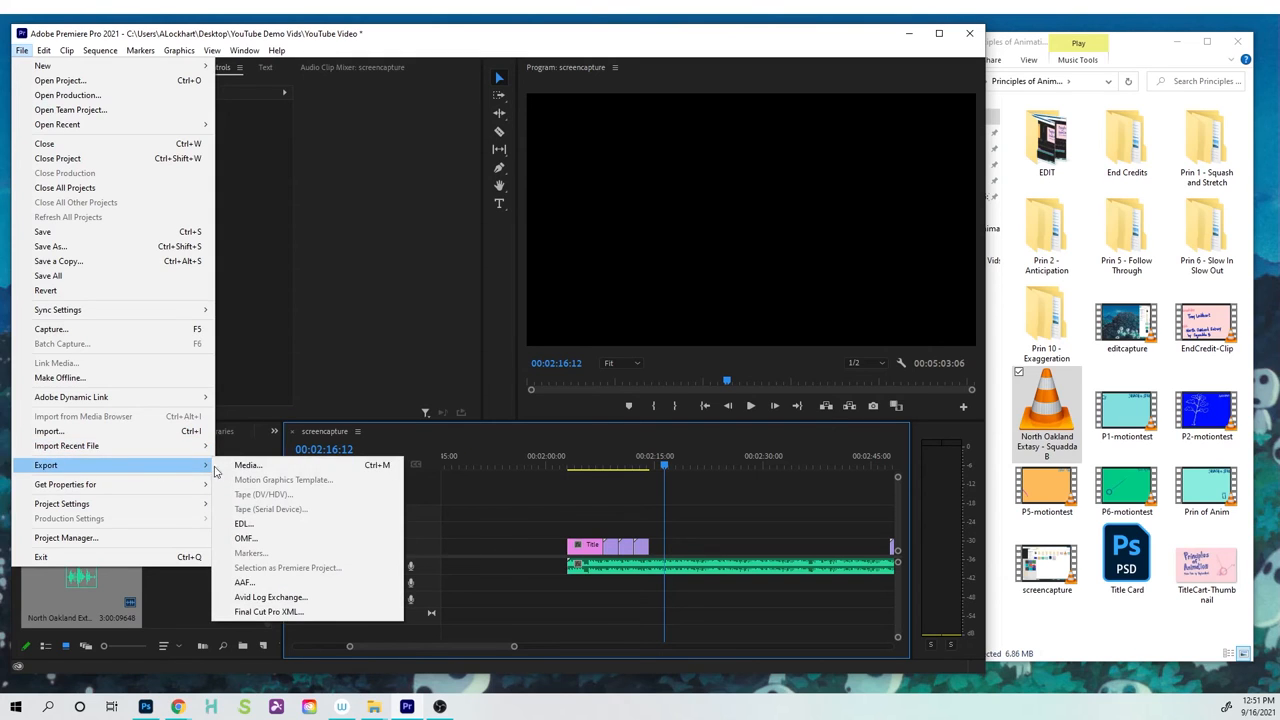
Step: Open Export Media, set the format to H.264, and open the output location dialog
{"action": "left_click", "coordinate": [247, 464]}
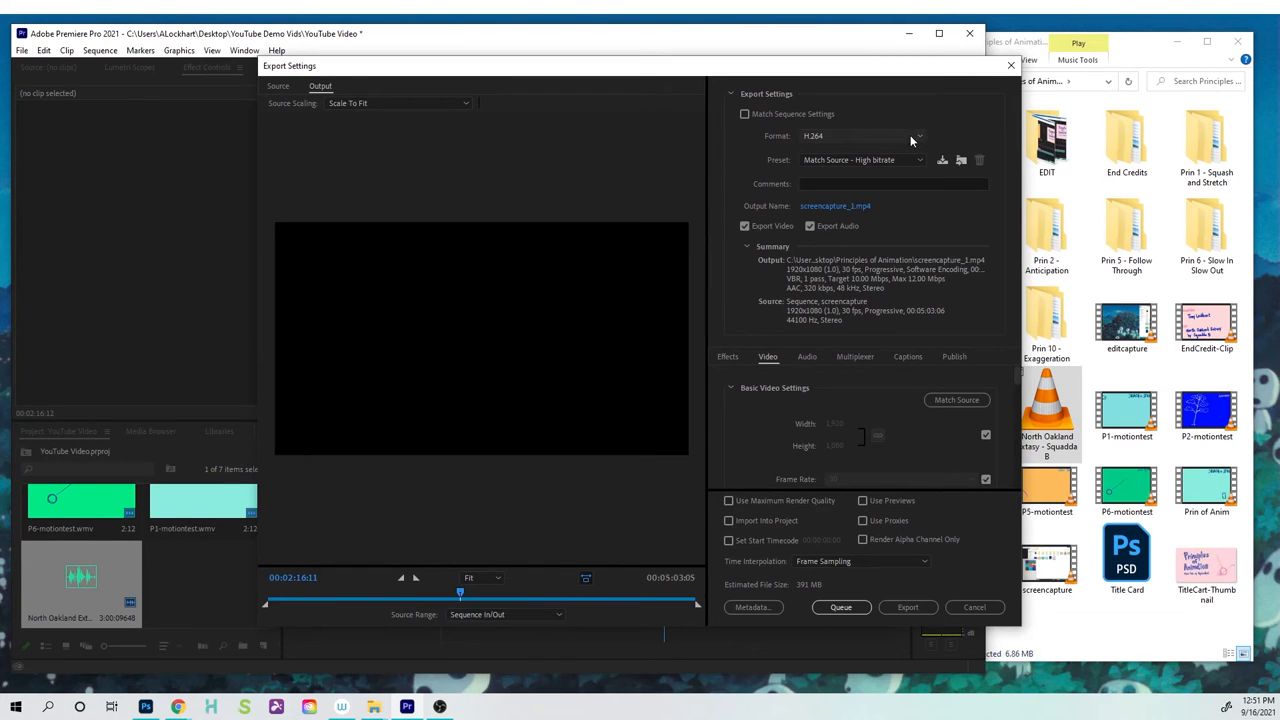
{"action": "left_click", "coordinate": [863, 135]}
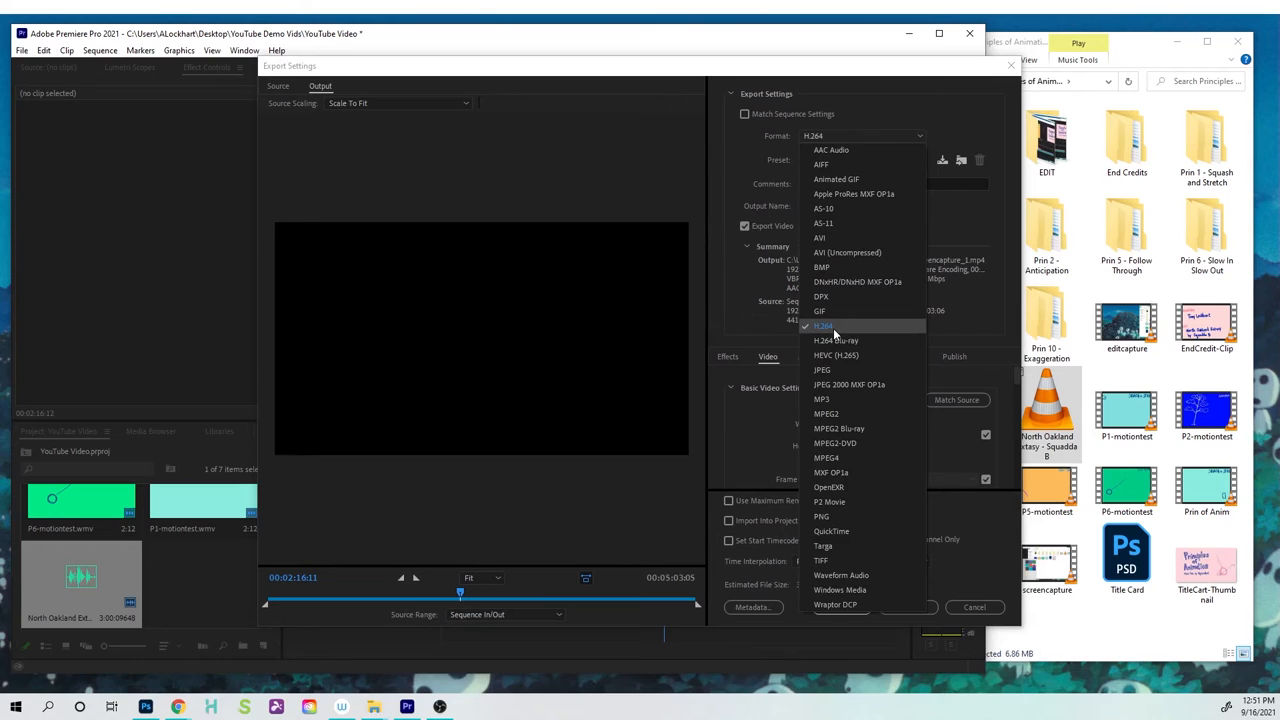
{"action": "left_click", "coordinate": [822, 325]}
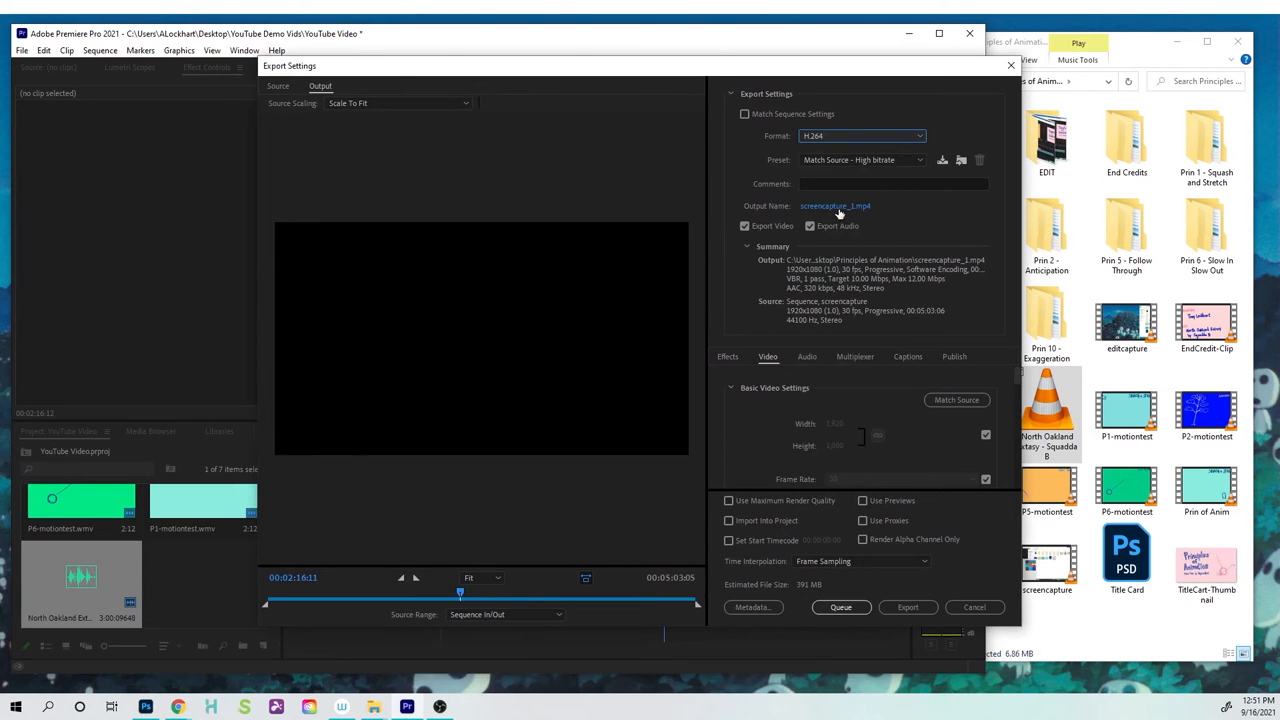
{"action": "left_click", "coordinate": [835, 205]}
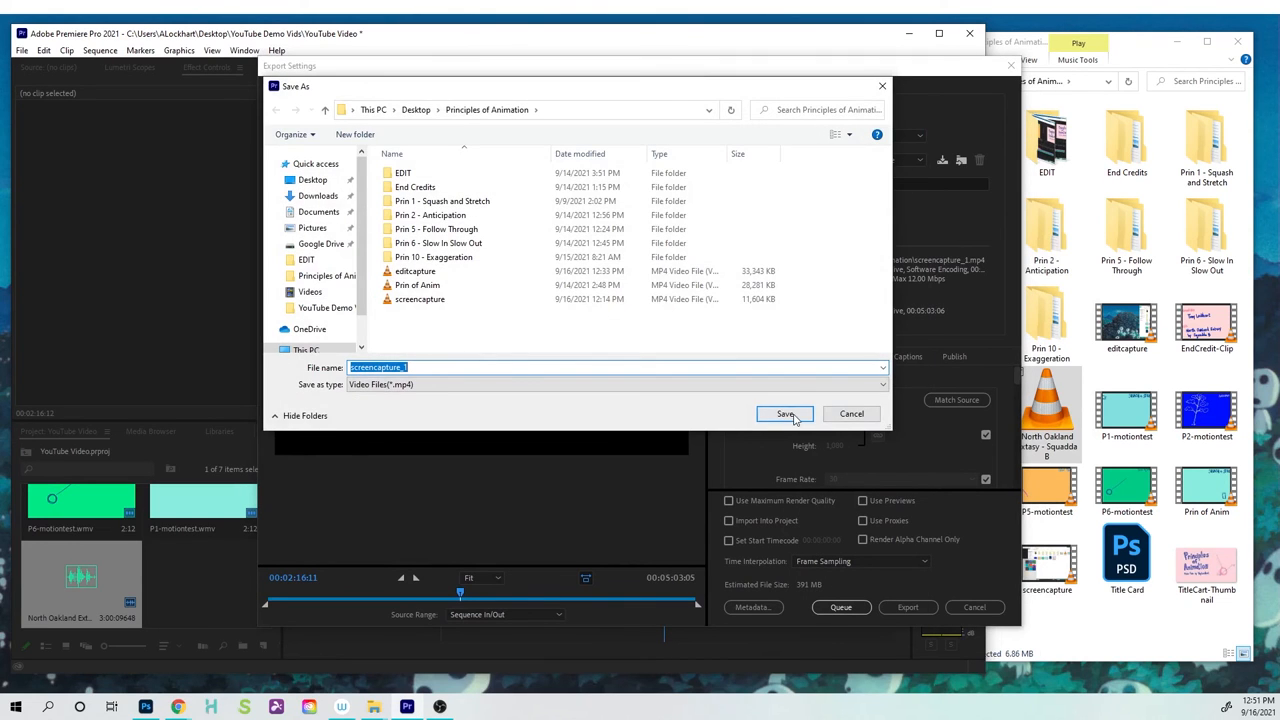
Step: Save screencapture_1.mp4 to the Principles of Animation folder and start the export
{"action": "left_click", "coordinate": [785, 413]}
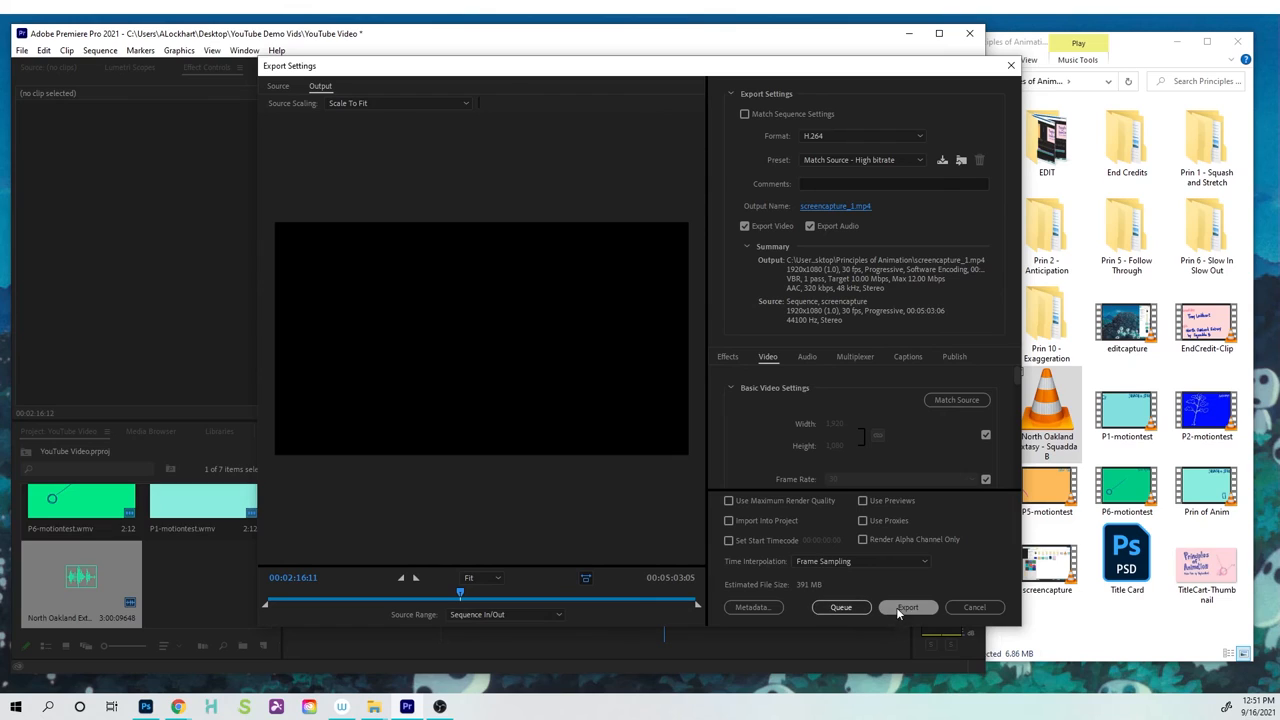
{"action": "mouse_move", "coordinate": [907, 607]}
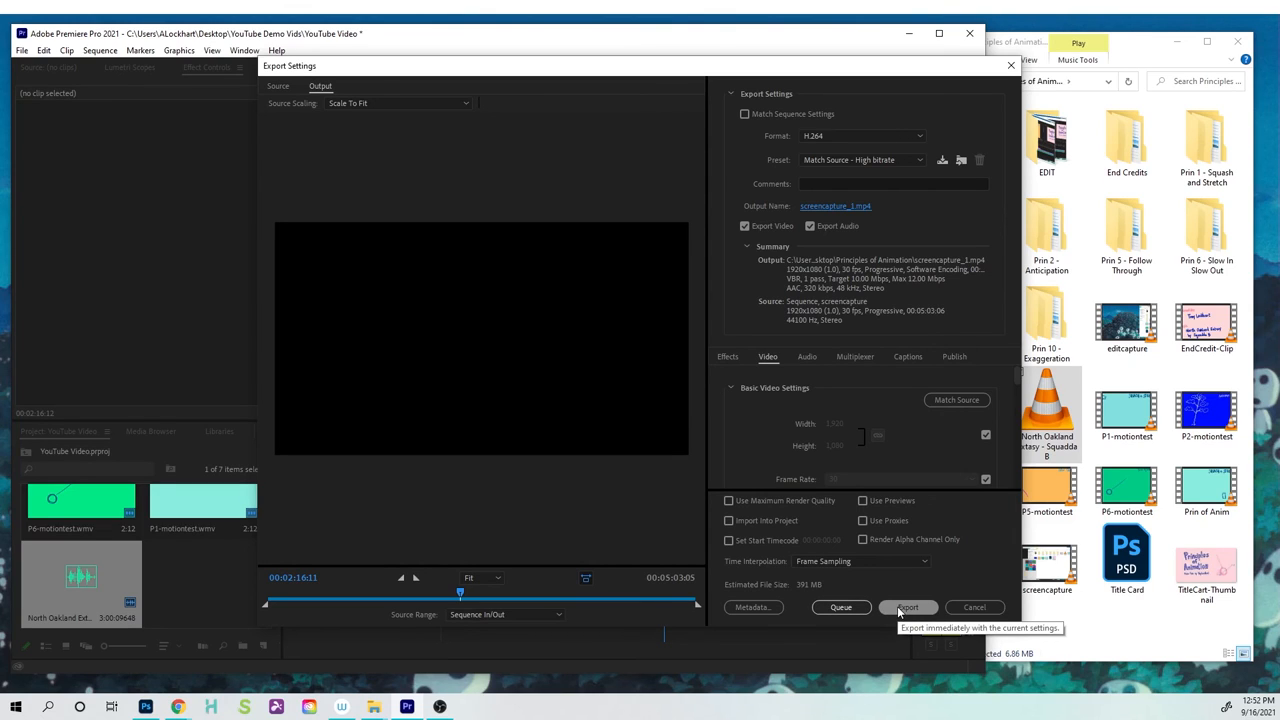
{"action": "left_click", "coordinate": [908, 607]}
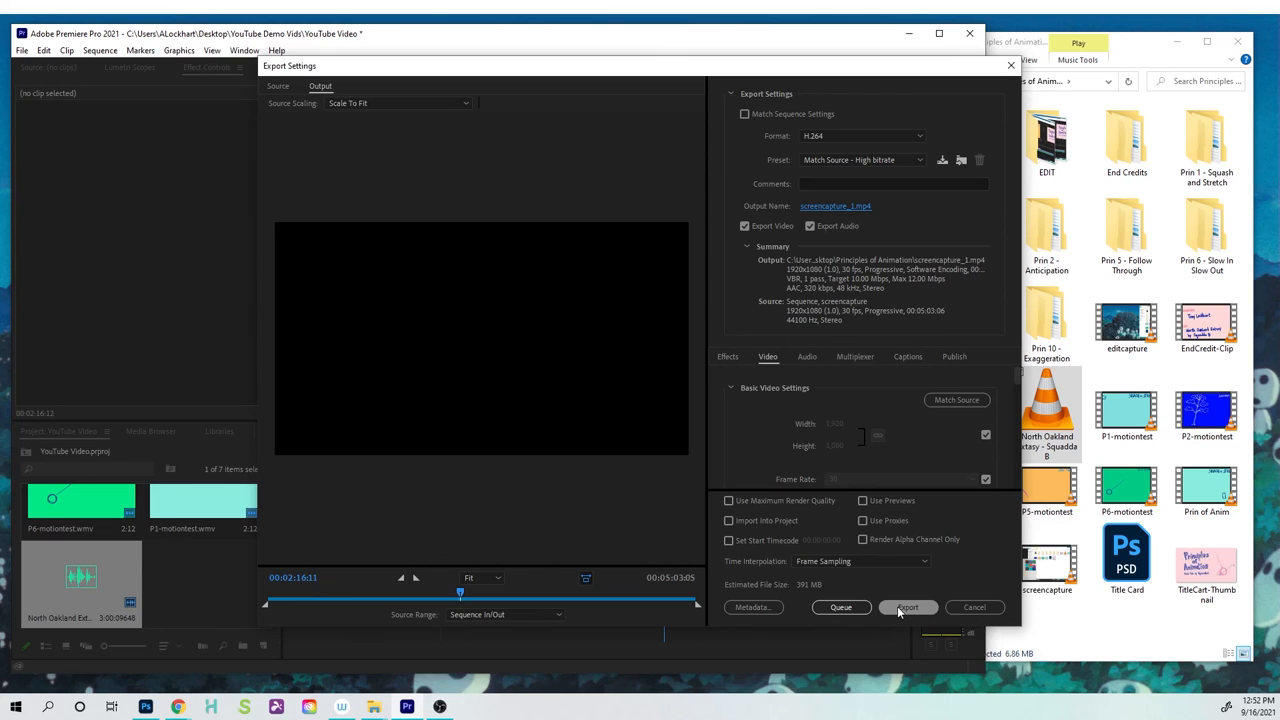